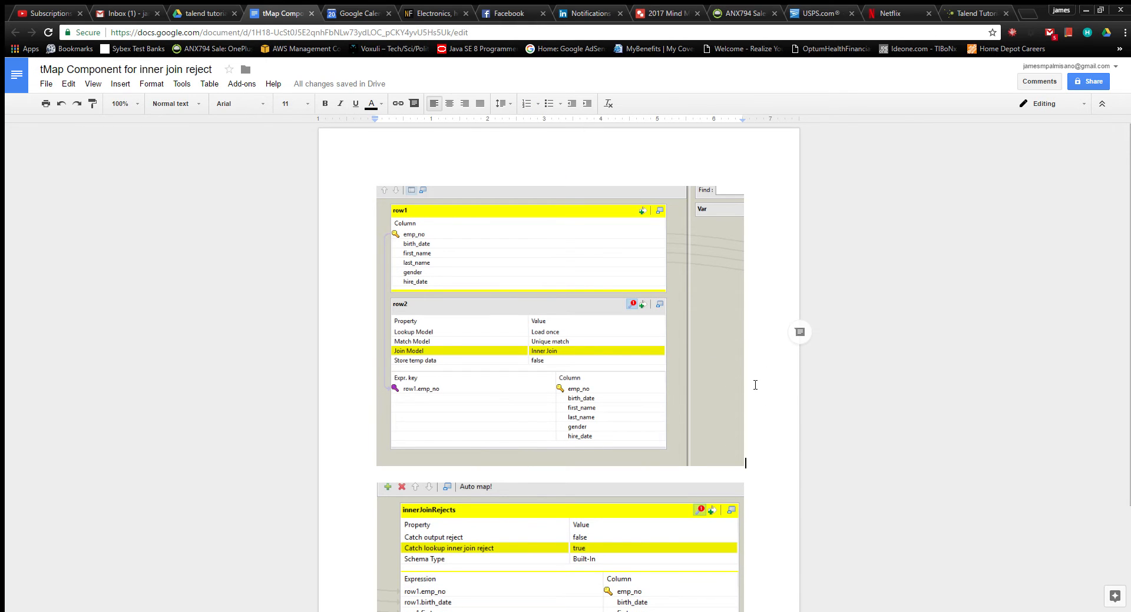
mouse_move(723, 376)
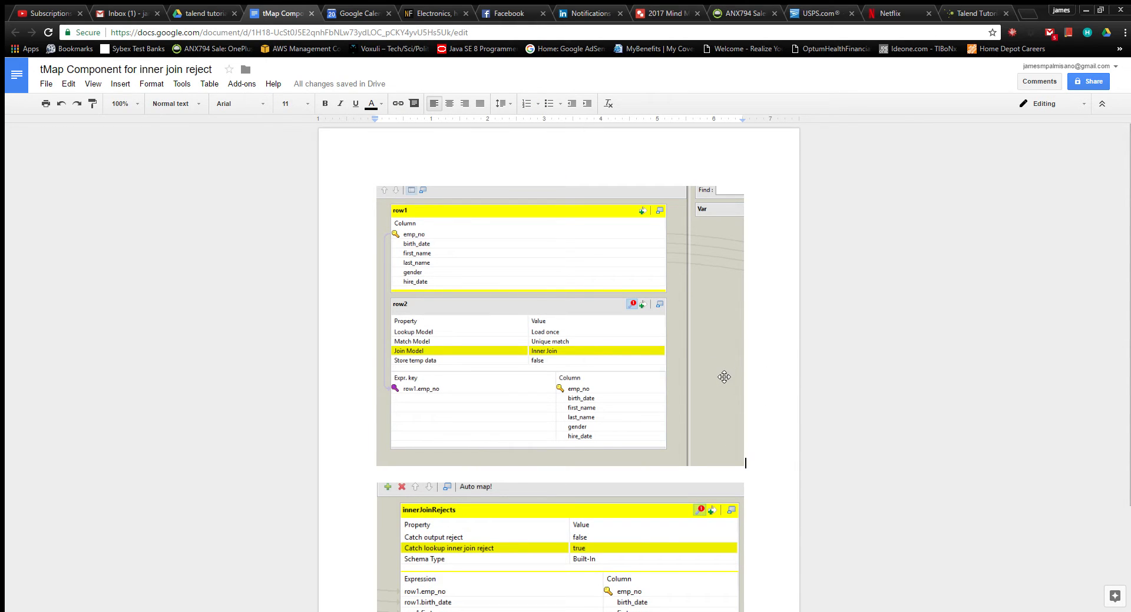
mouse_move(444, 264)
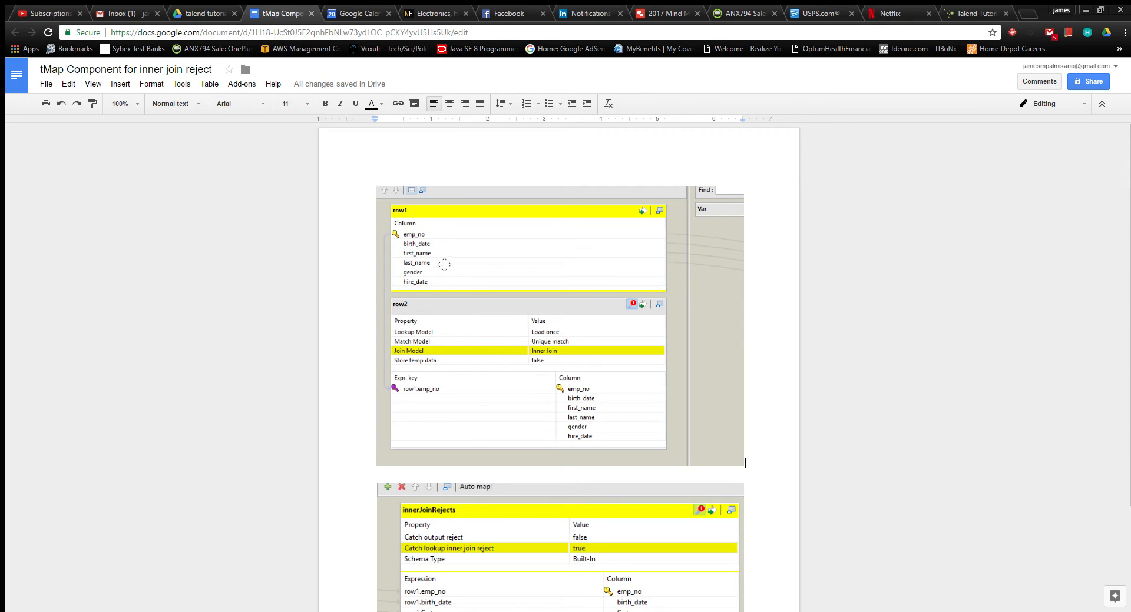
mouse_move(480, 291)
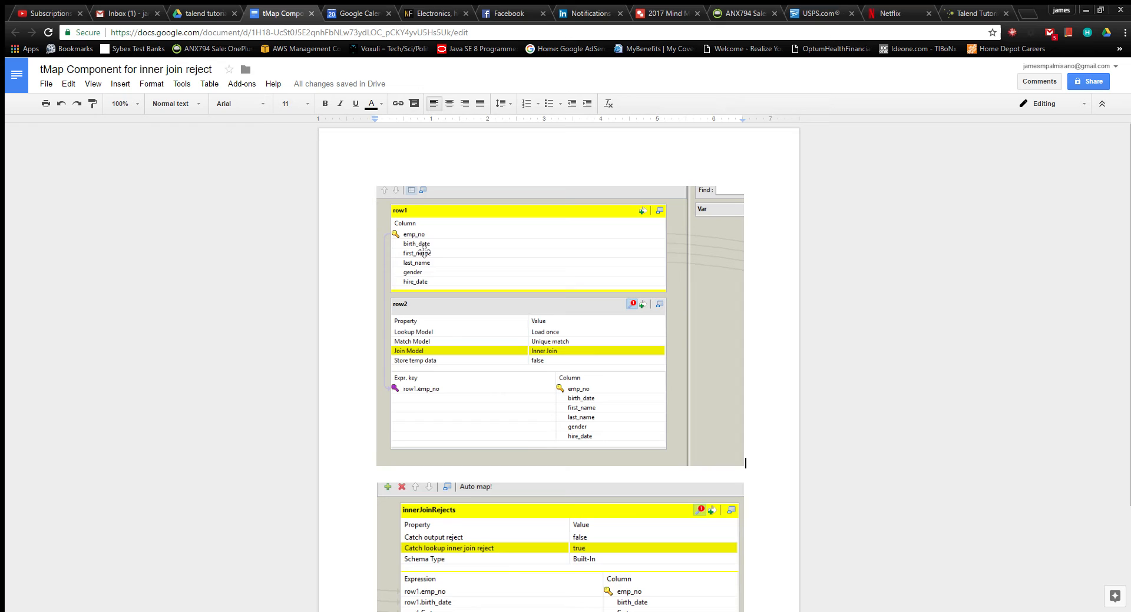
mouse_move(407, 330)
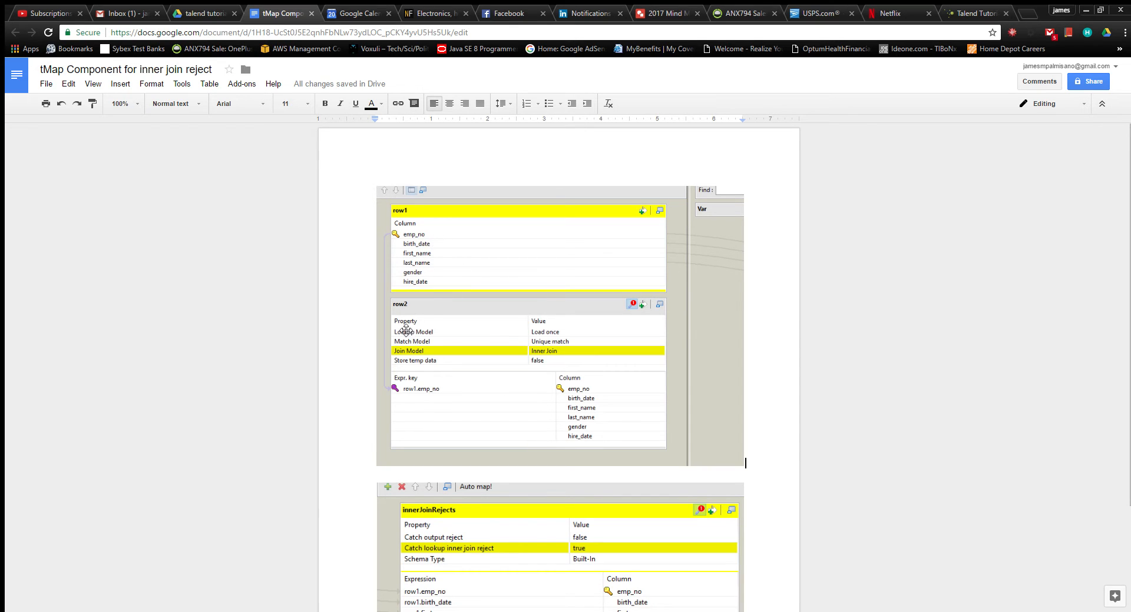
mouse_move(425, 317)
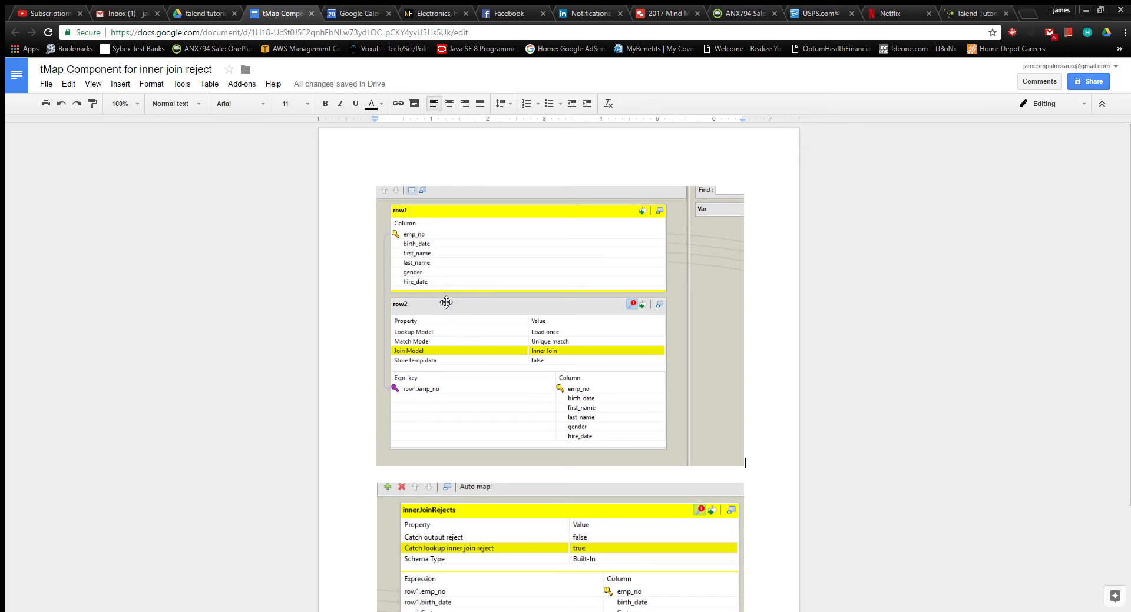
mouse_move(488, 342)
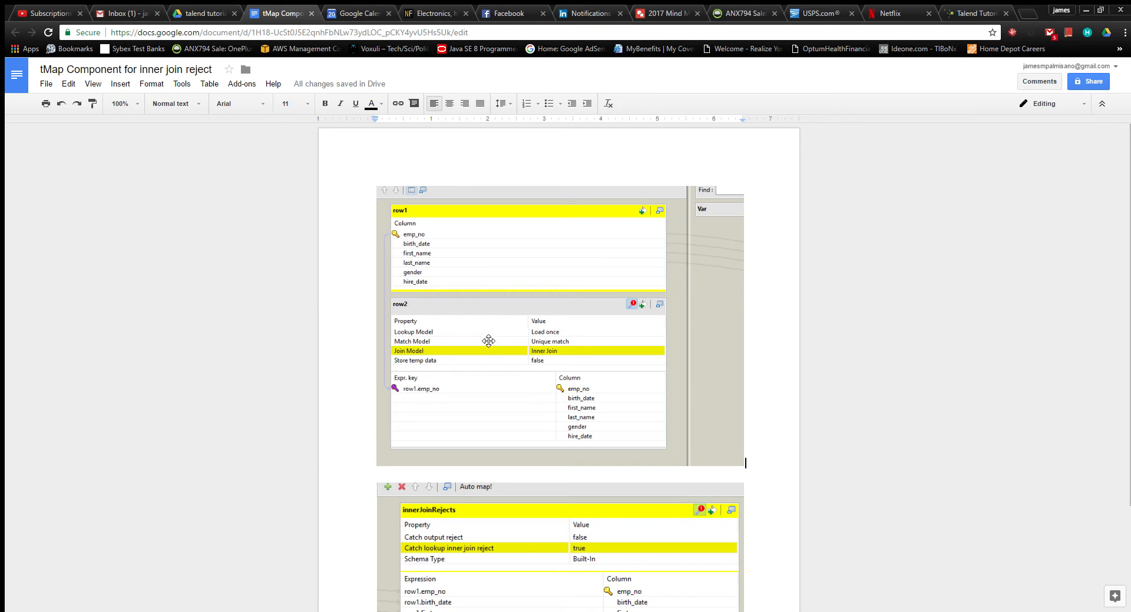
mouse_move(422, 392)
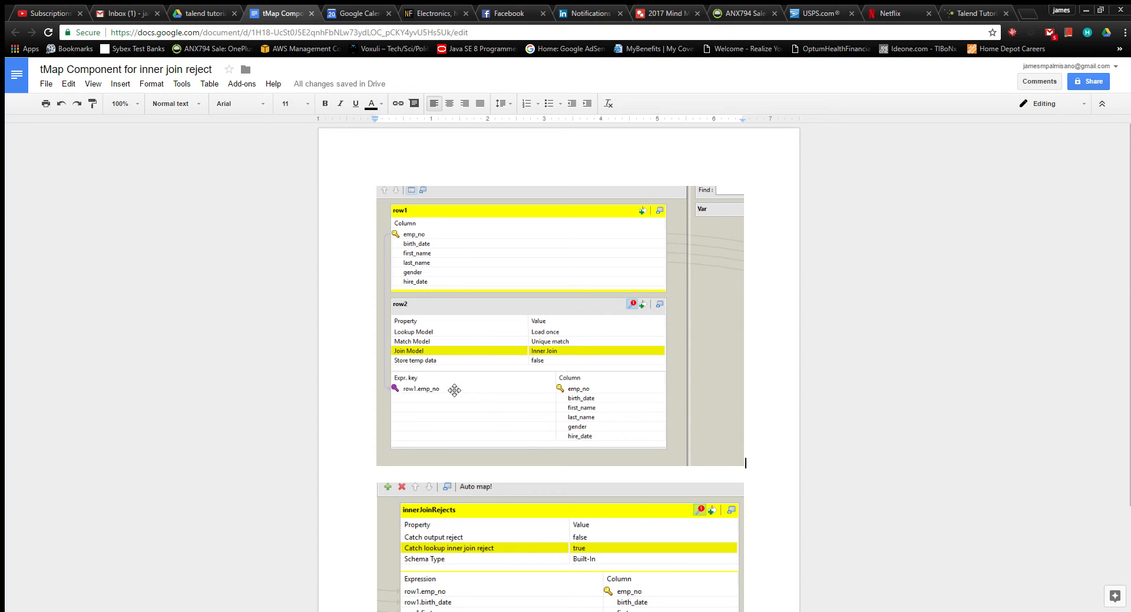
mouse_move(451, 447)
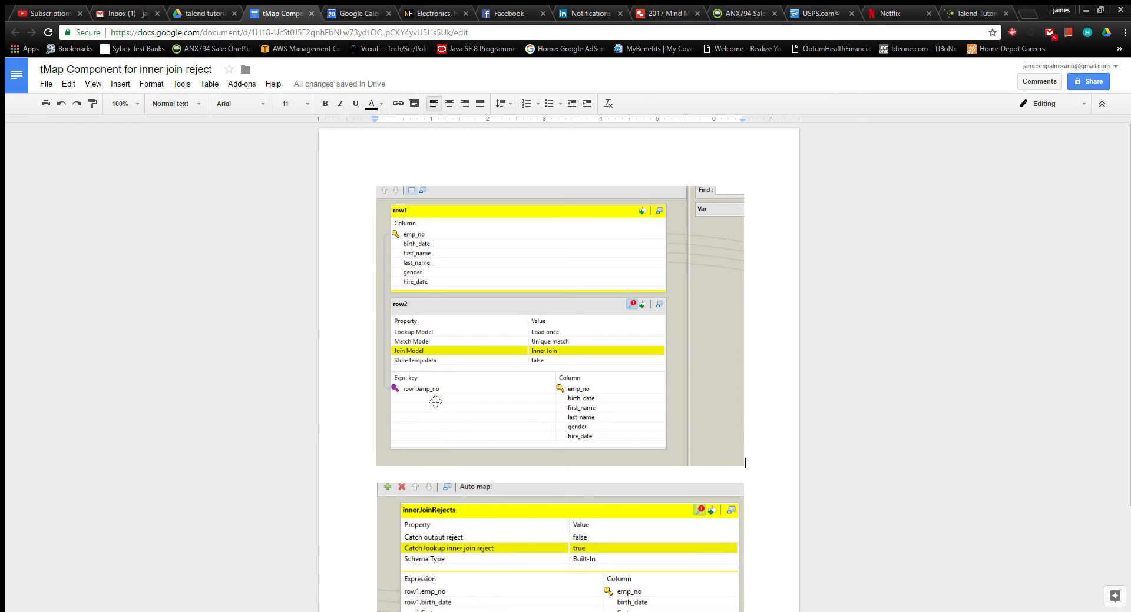
mouse_move(435, 353)
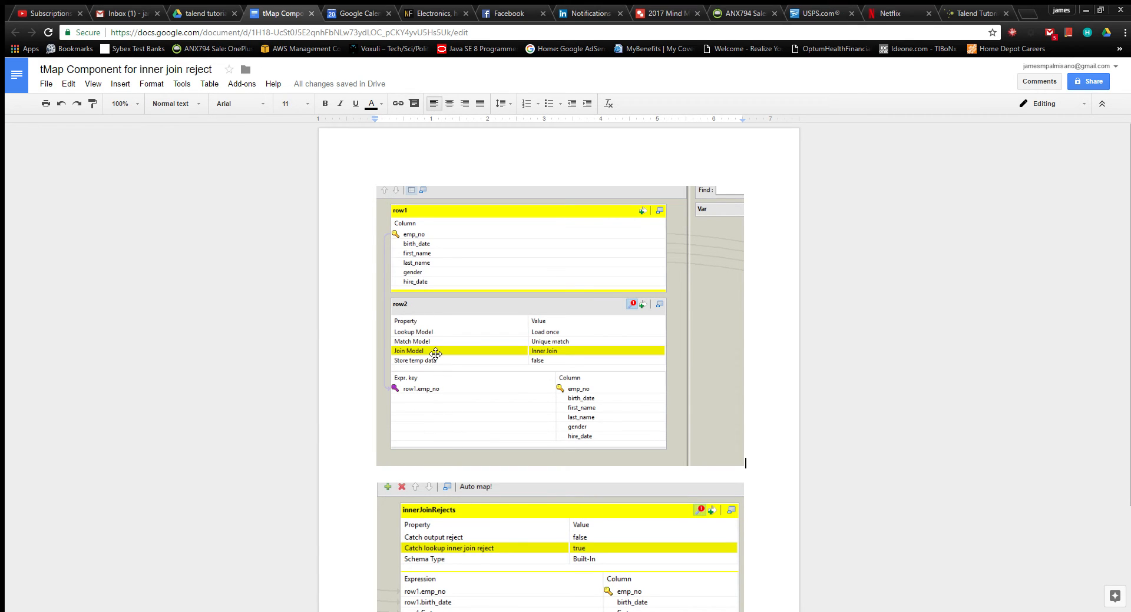
mouse_move(544, 351)
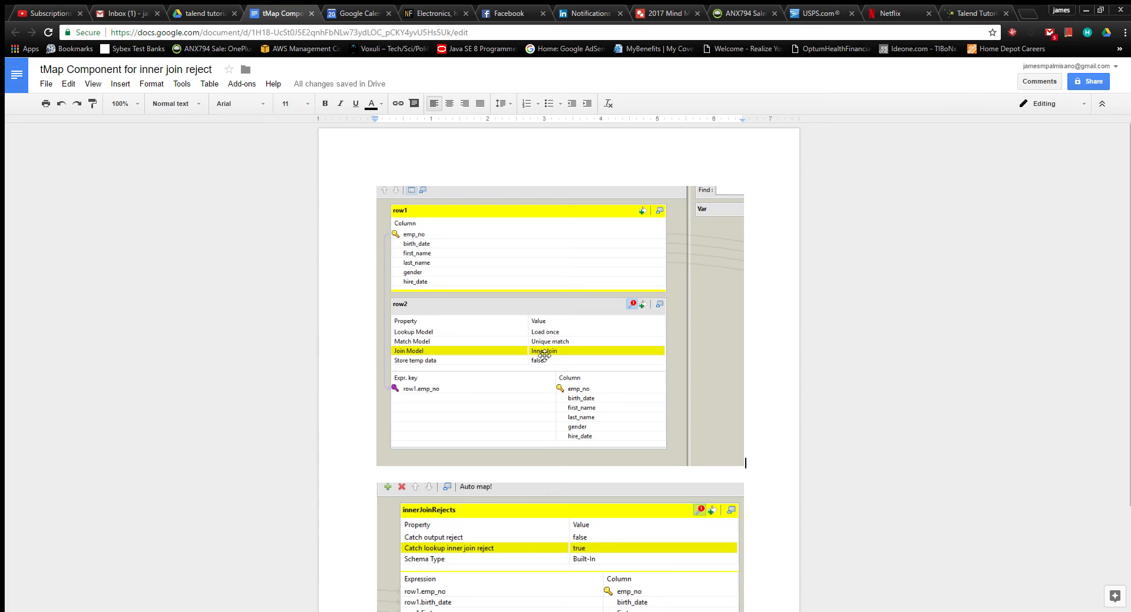
mouse_move(651, 352)
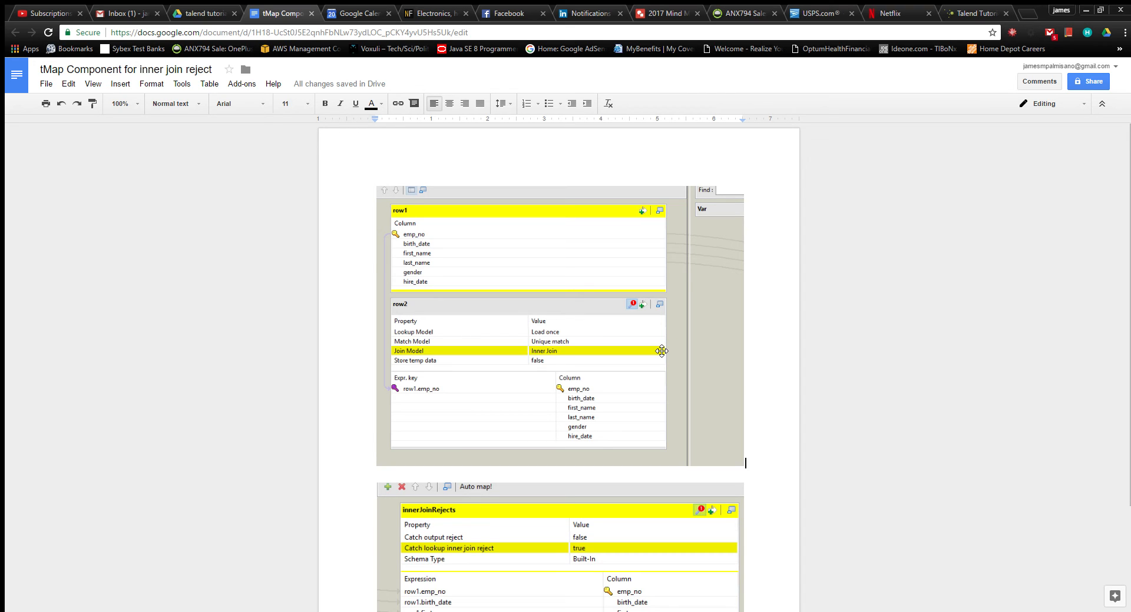
mouse_move(693, 413)
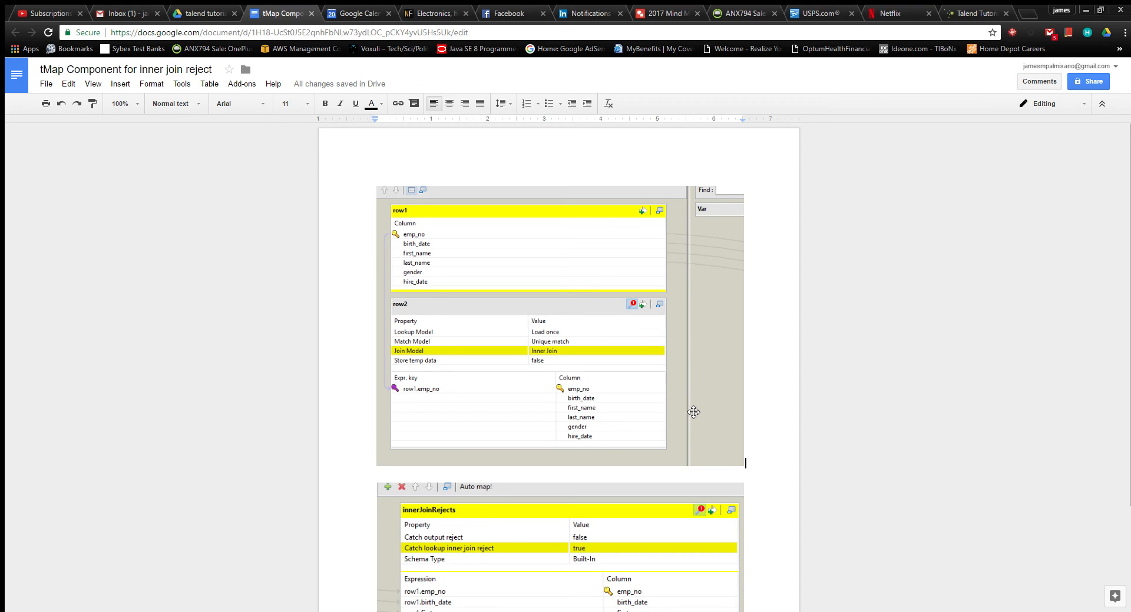
scroll(down, 3)
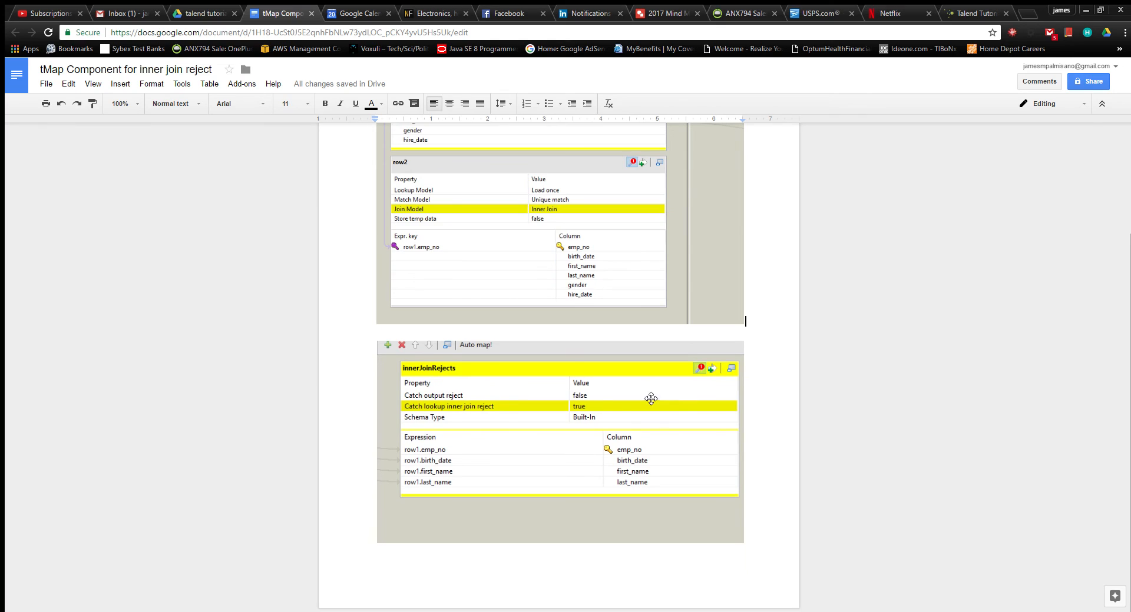
mouse_move(498, 399)
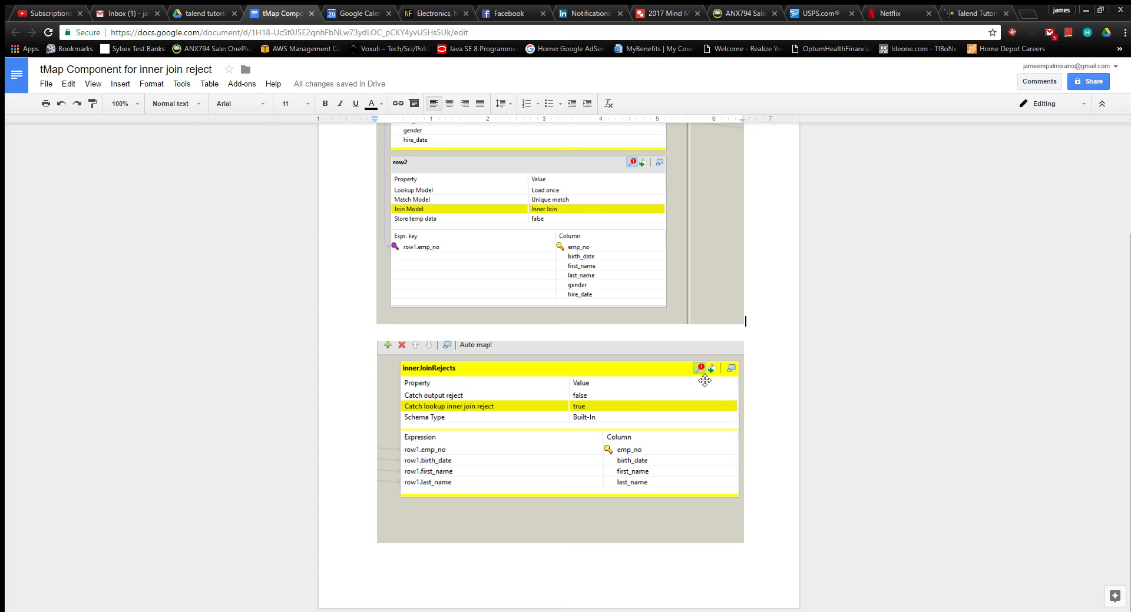
mouse_move(505, 422)
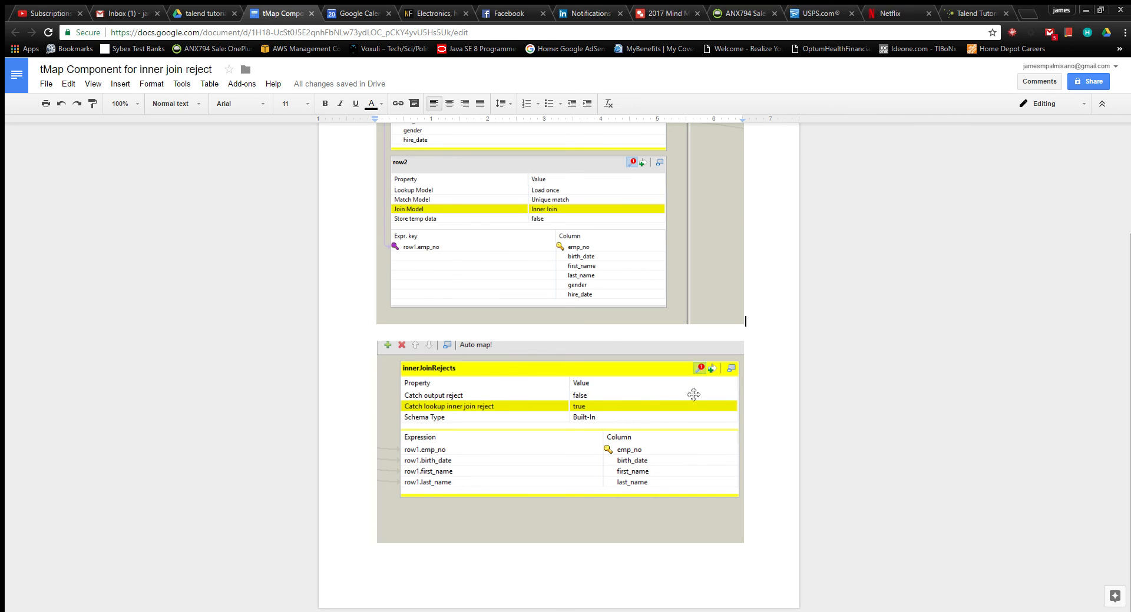
mouse_move(699, 369)
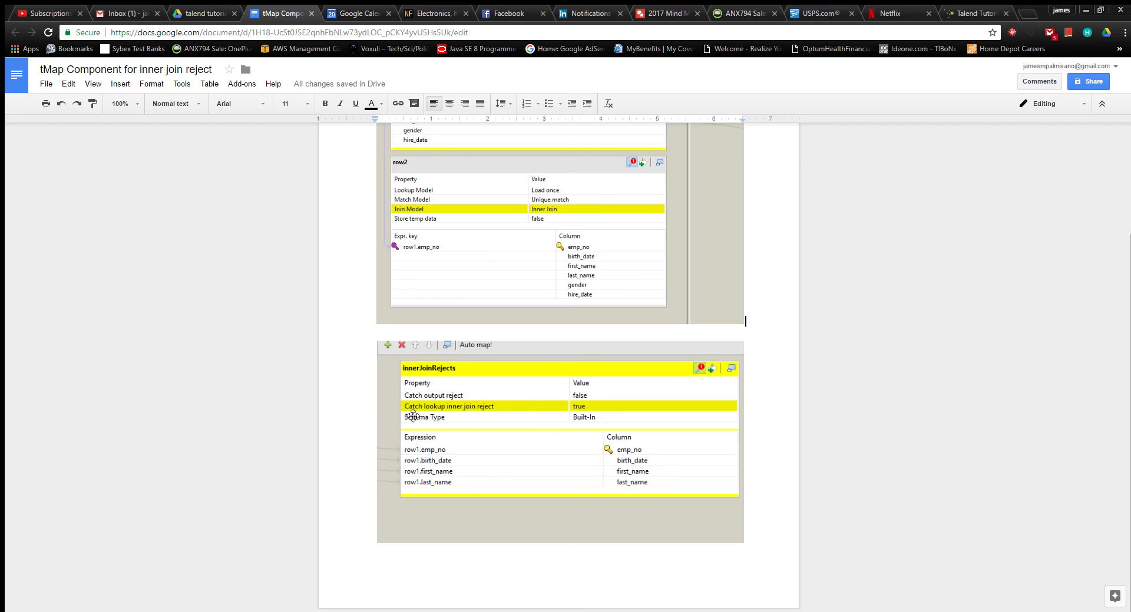
mouse_move(482, 416)
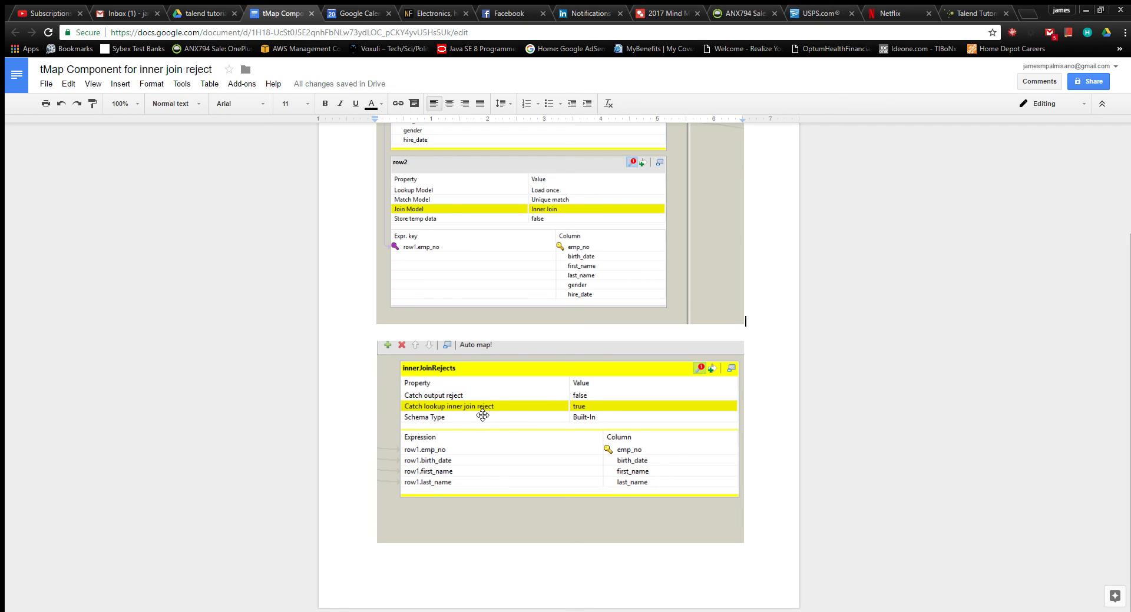